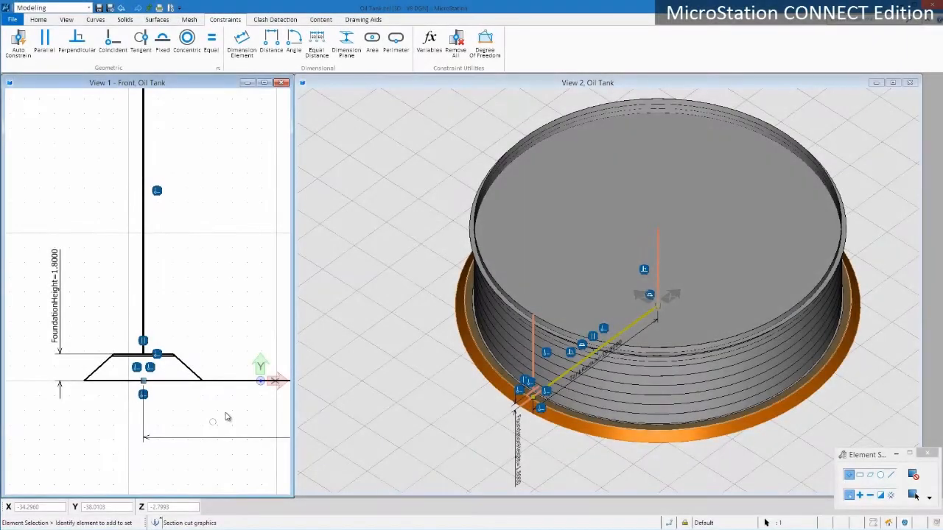
Apply the Small, Medium and Large parameter sets to the oil tank in Variable Manager
click(430, 41)
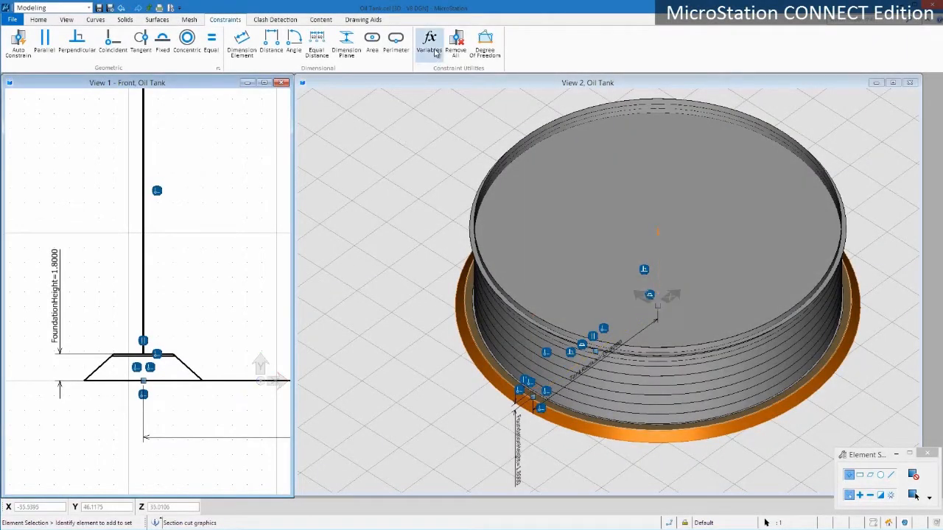
click(430, 41)
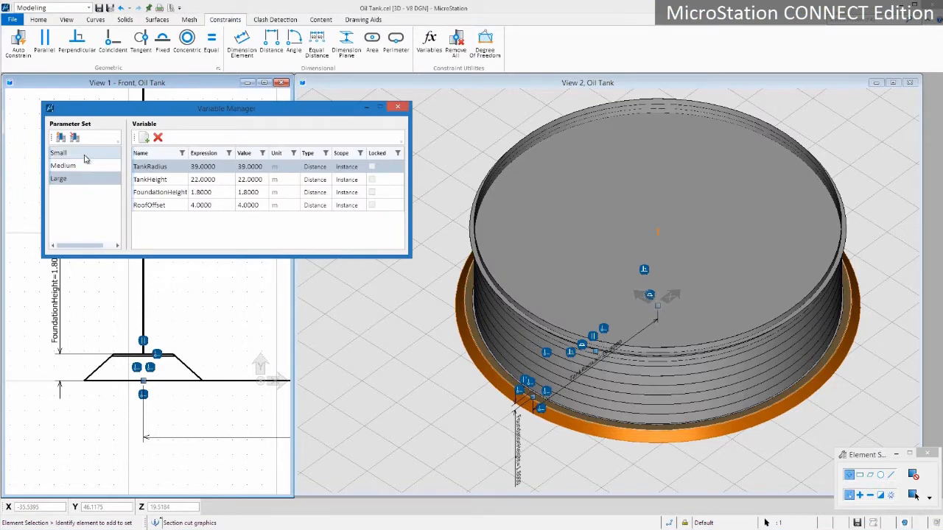
click(74, 152)
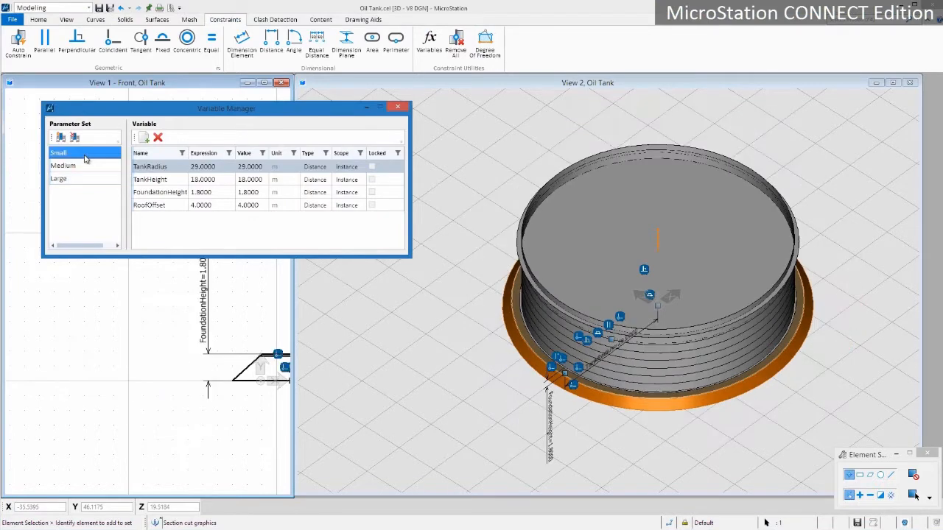
mouse_move(84, 168)
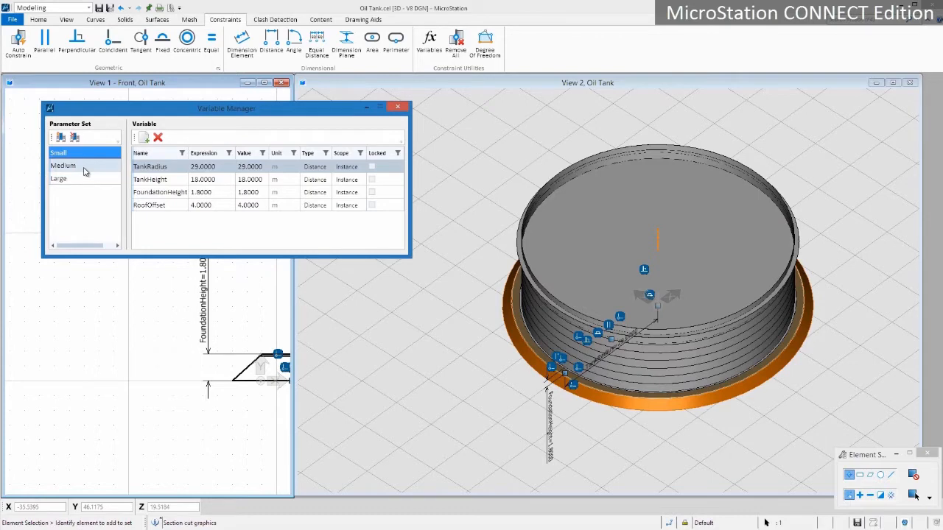
click(62, 166)
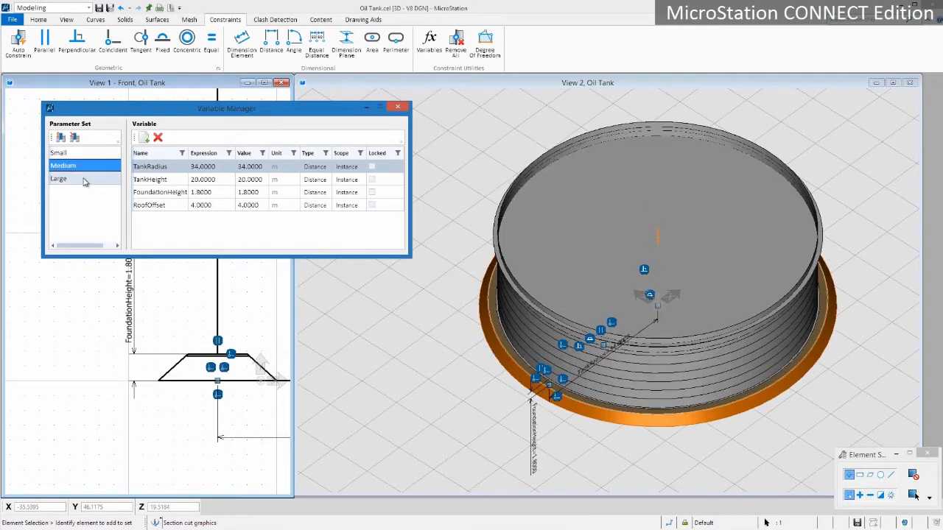
click(59, 179)
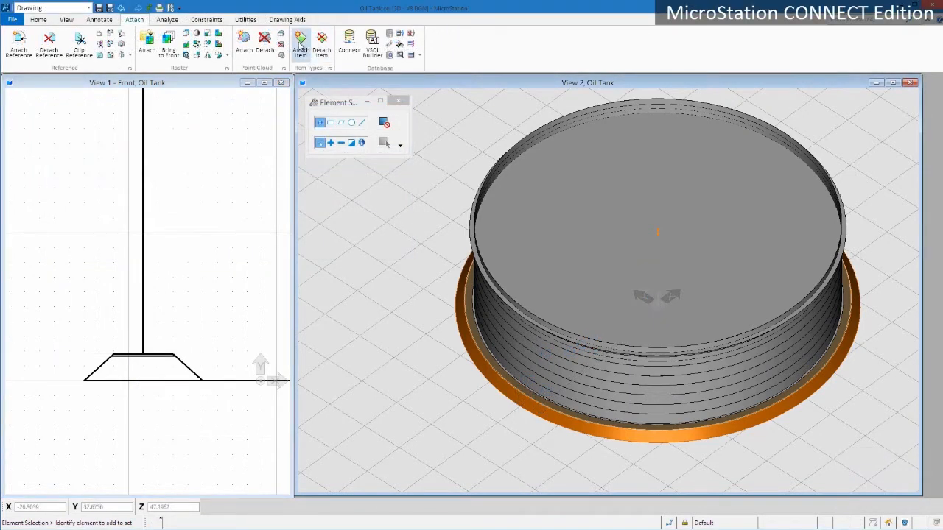
Attach a Maintenance item with inspection frequency 30 Days to the tank
click(301, 43)
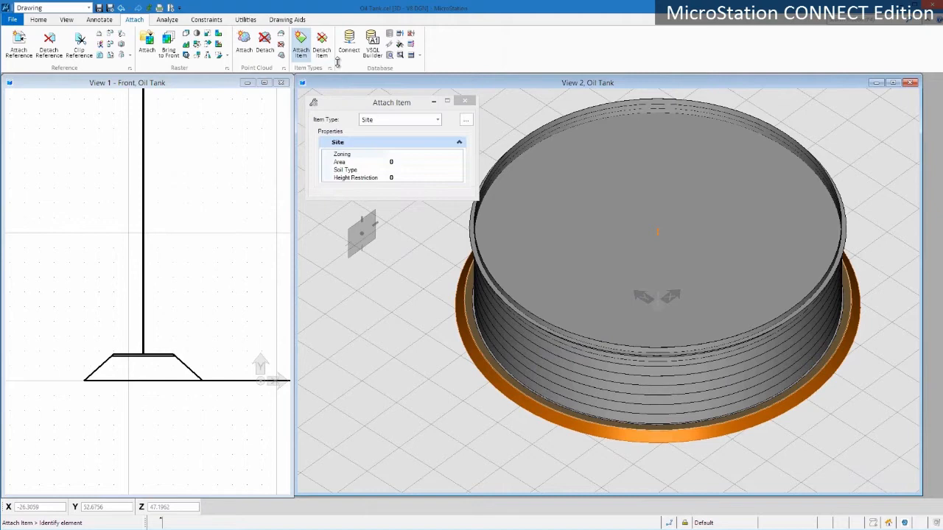
click(438, 119)
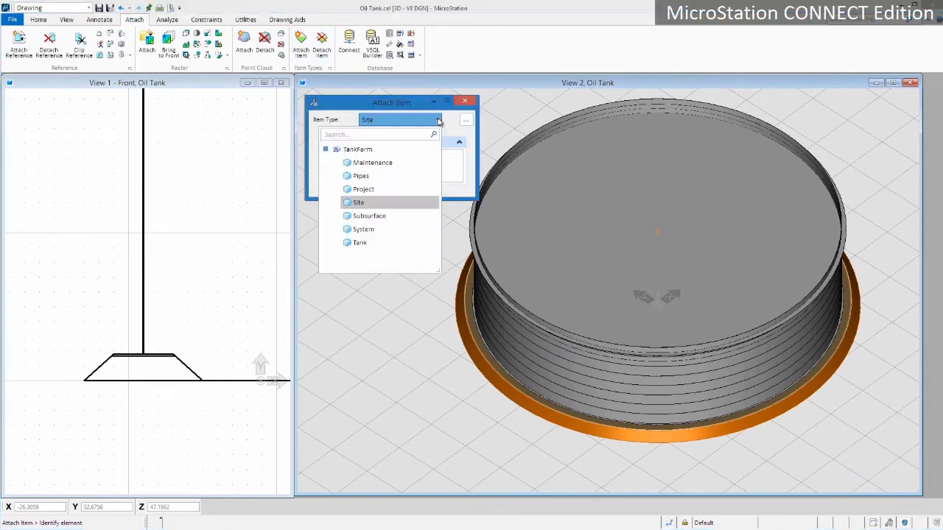
click(359, 203)
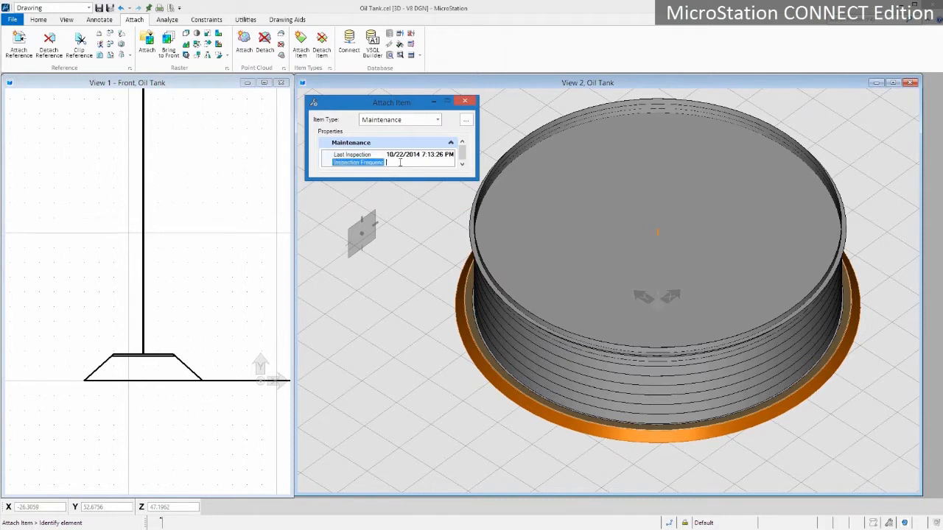
text(30)
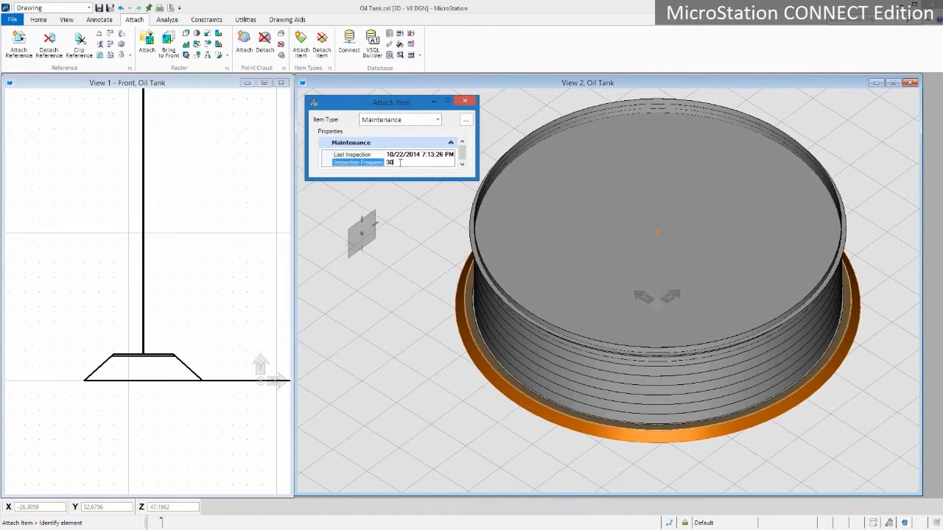
text(Days)
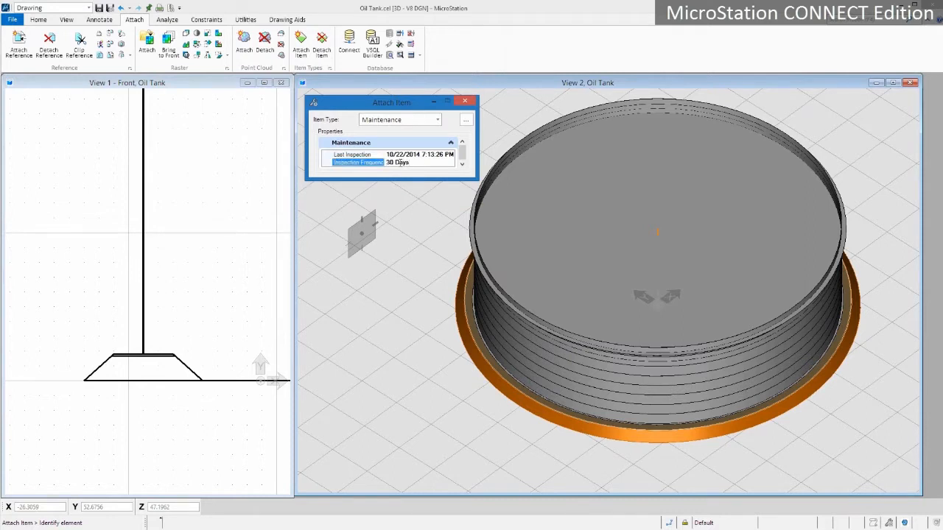
click(657, 304)
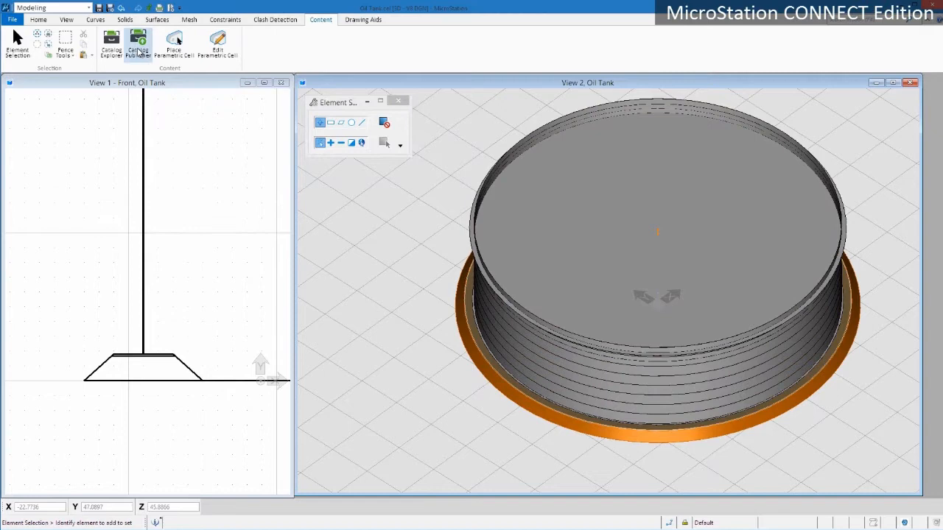
Add a PDF specification file as the tank's attachment in Catalog Publisher
click(138, 45)
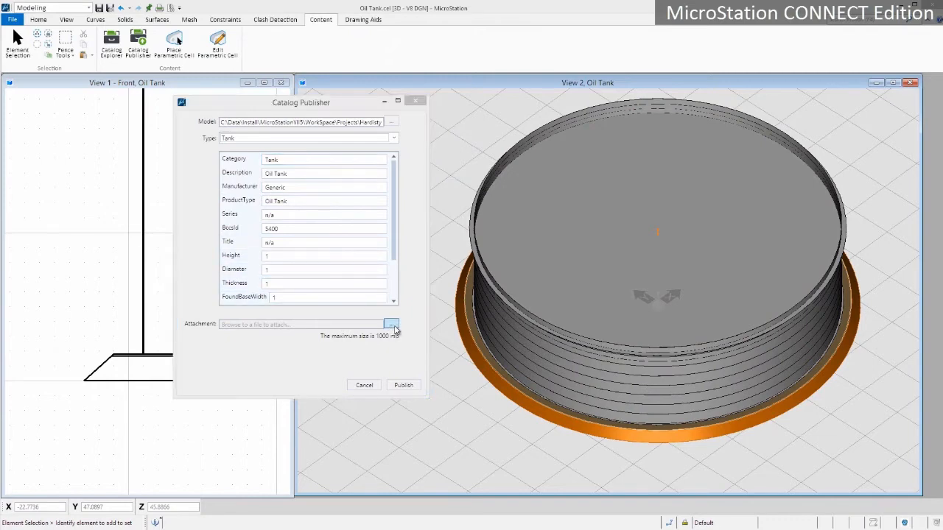
click(392, 324)
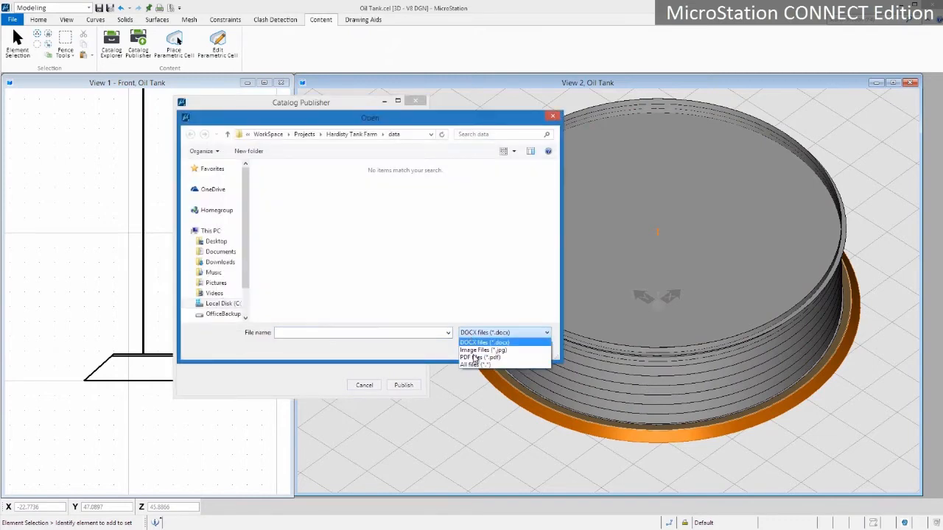
click(479, 358)
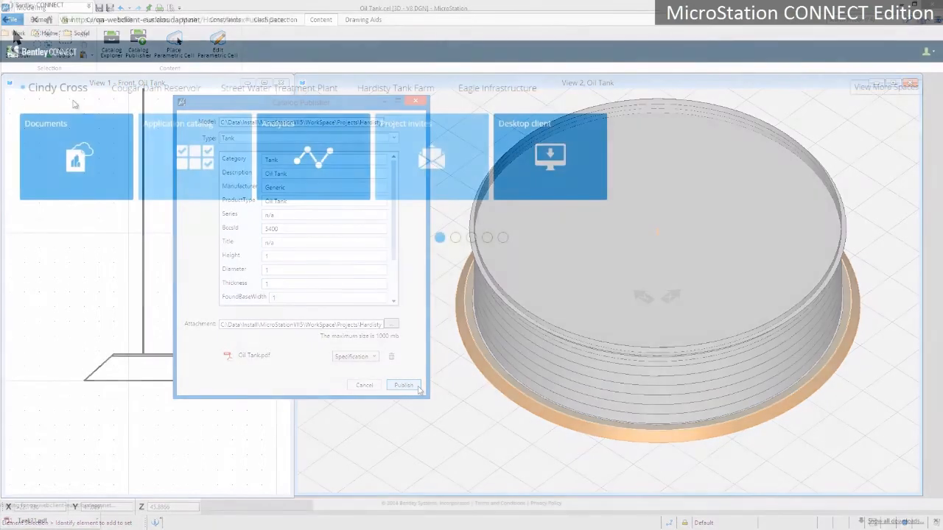
Publish the tank and enter ProjectWise Catalog Management for Hardisty Tank Farm
click(404, 384)
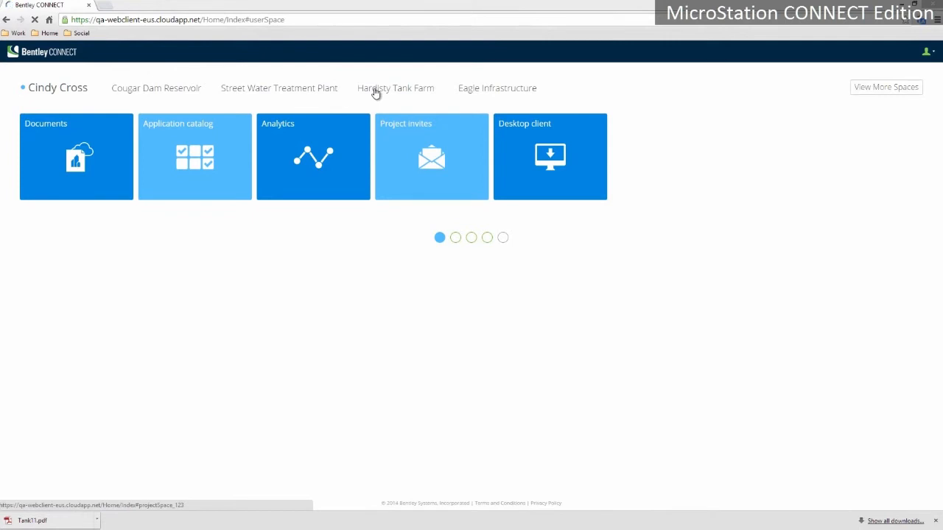
click(395, 88)
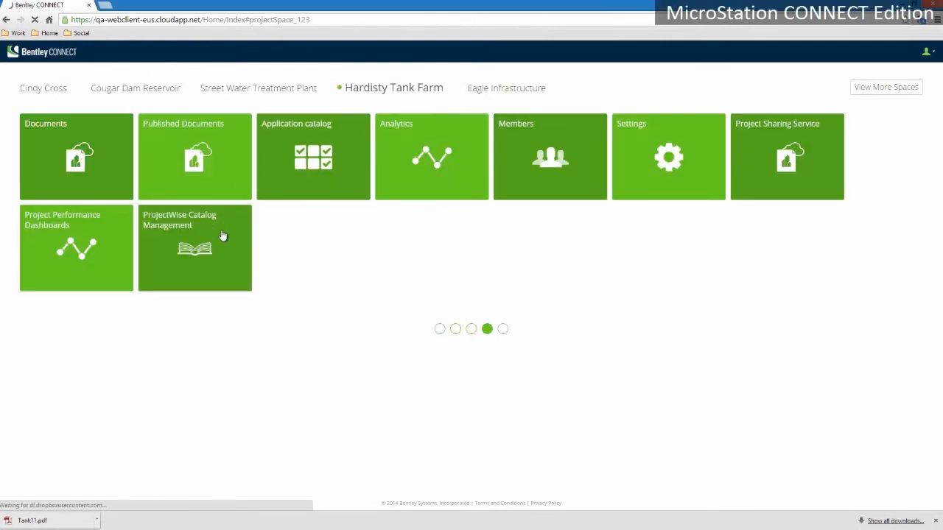
click(195, 248)
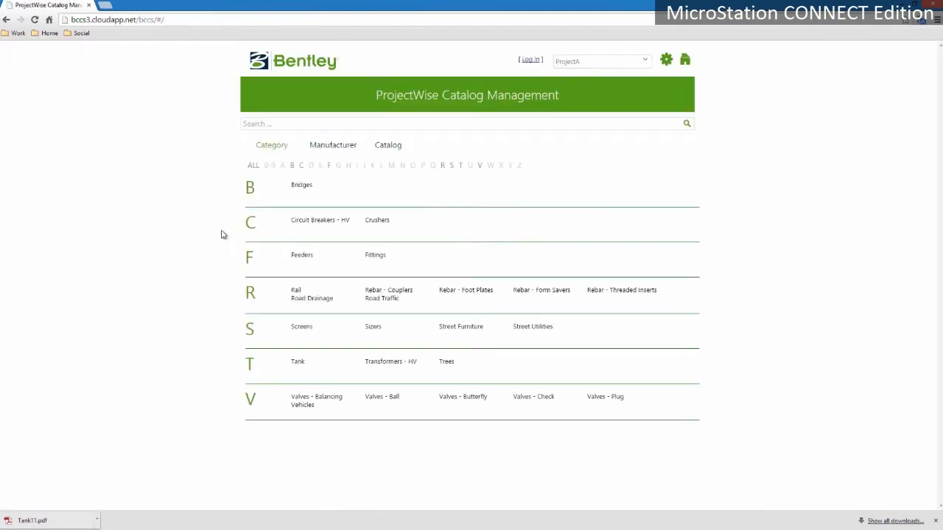
mouse_move(297, 364)
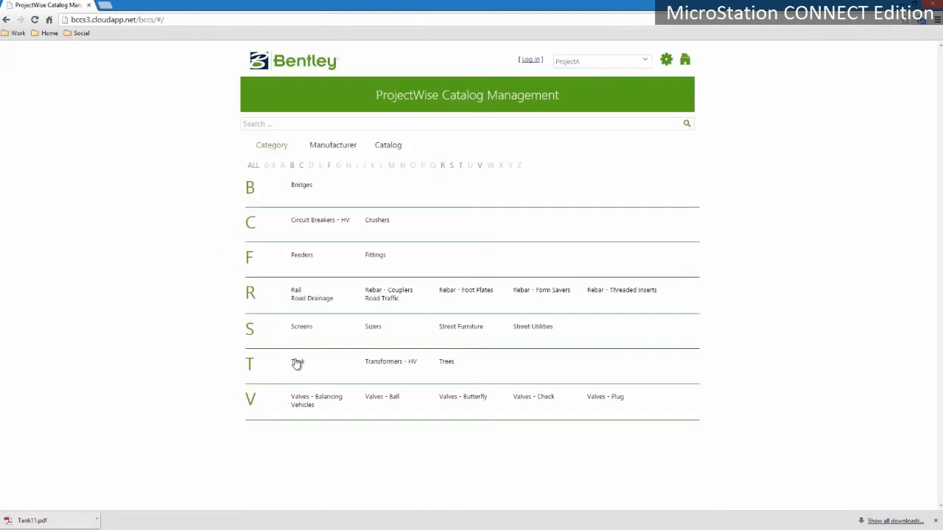
View the Oil Tank catalog entry's drawing on its Specifications tab
click(298, 363)
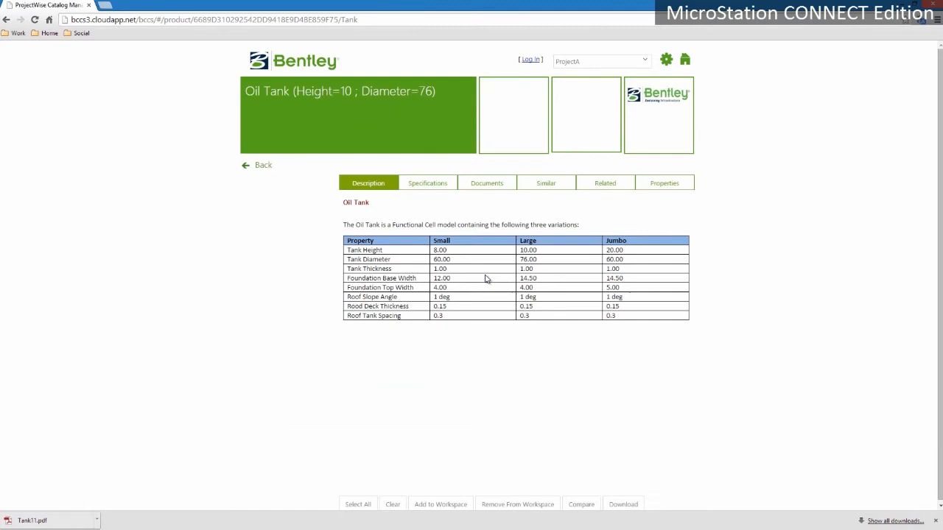
mouse_move(426, 194)
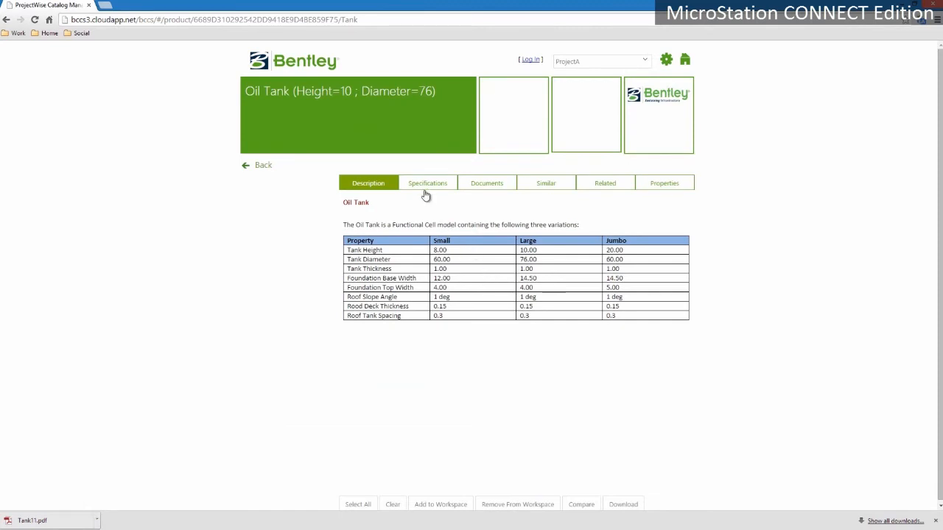
click(427, 183)
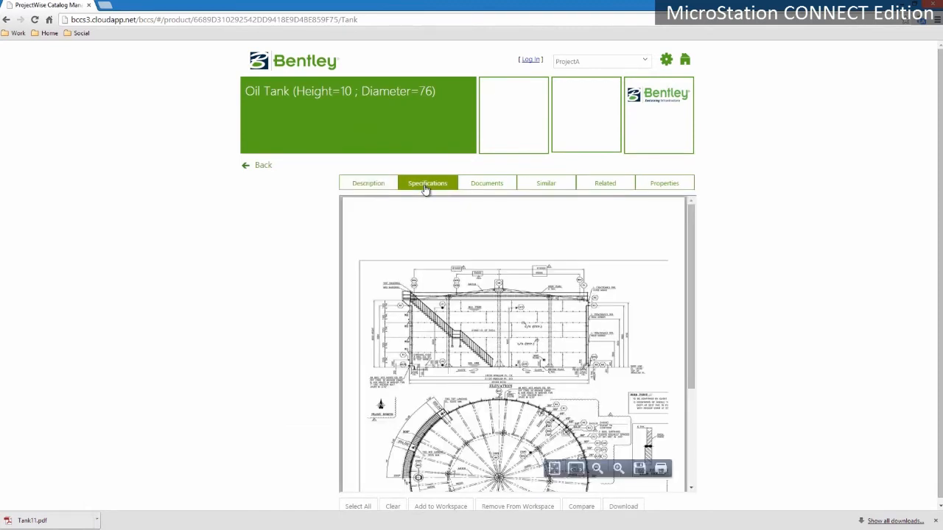